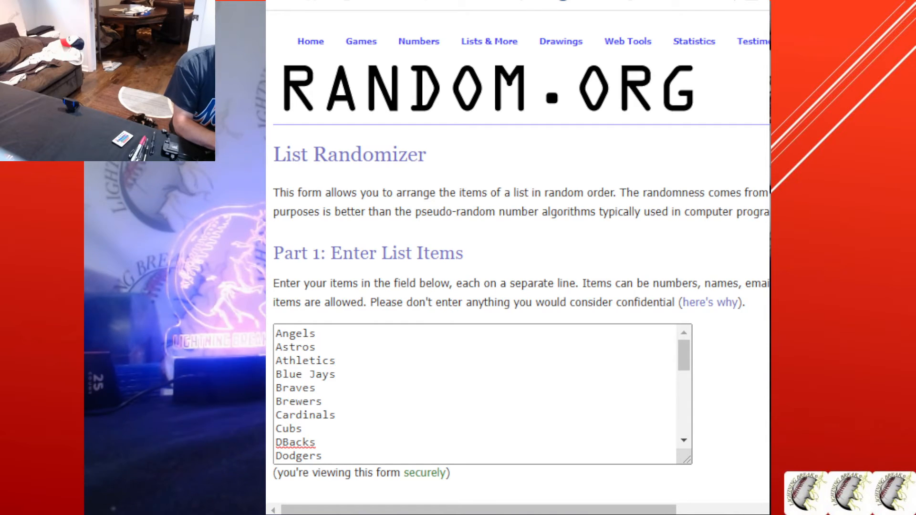
Randomize the 30-team list, then reshuffle five more times, ending with Blue Jays, Athletics, White Sox on top
scroll(down, 3)
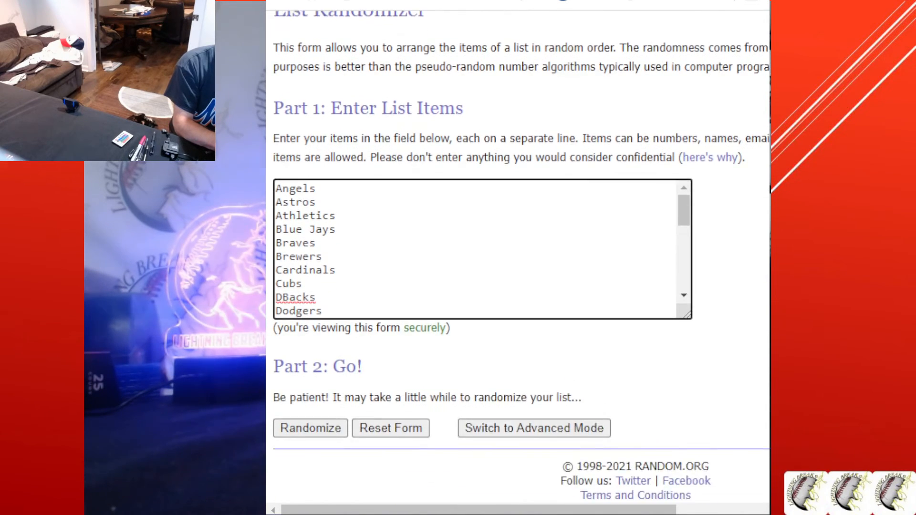
scroll(down, 3)
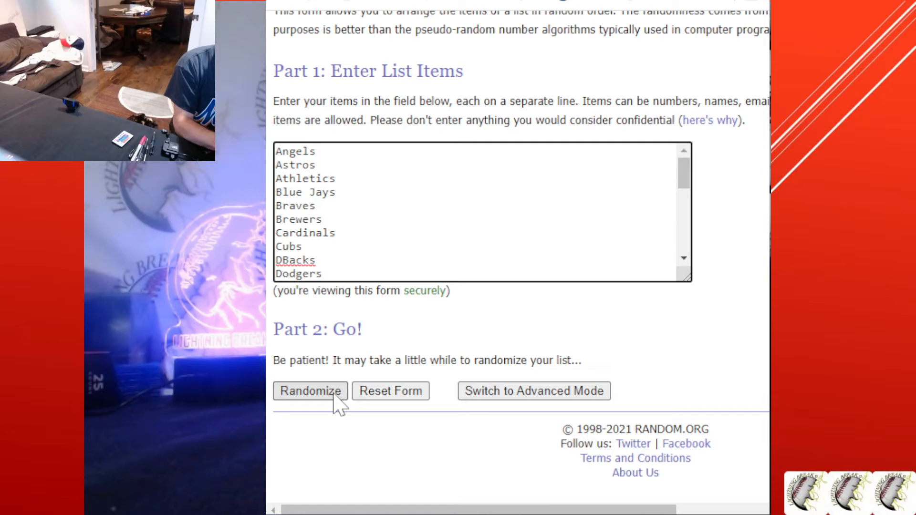
click(309, 390)
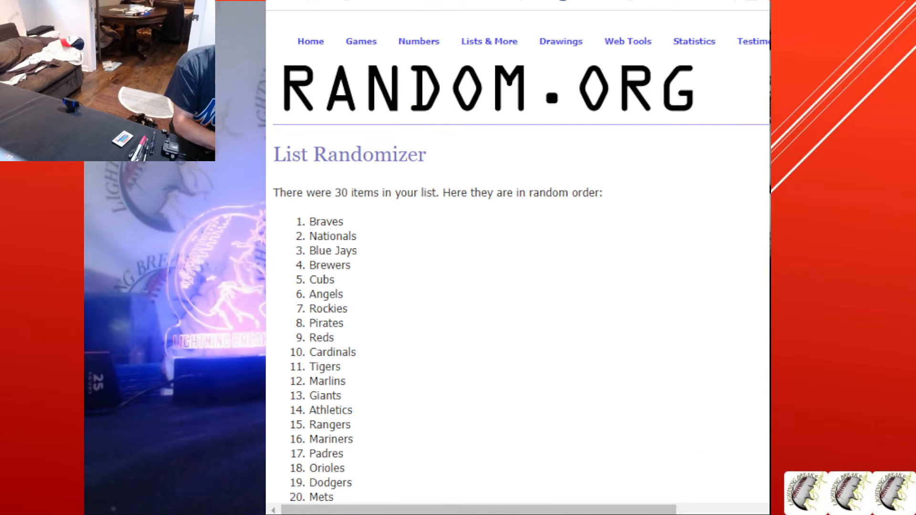
scroll(down, 3)
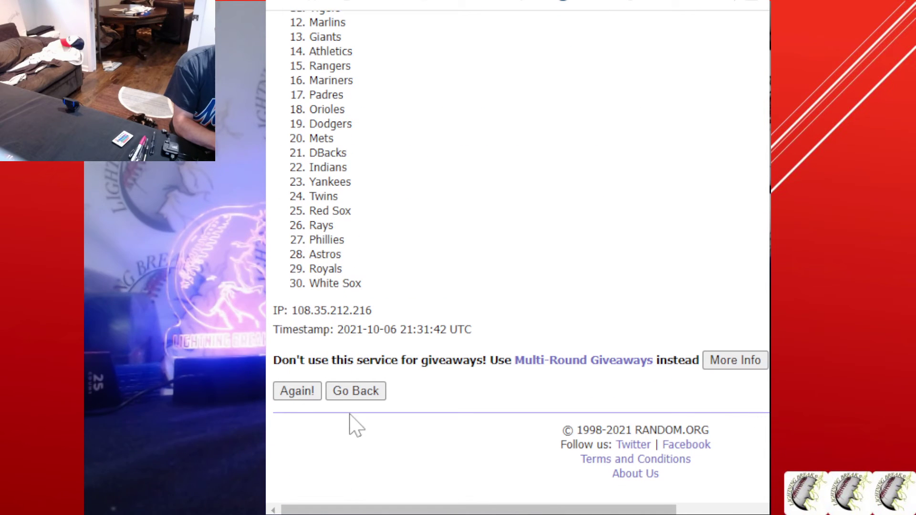
click(296, 391)
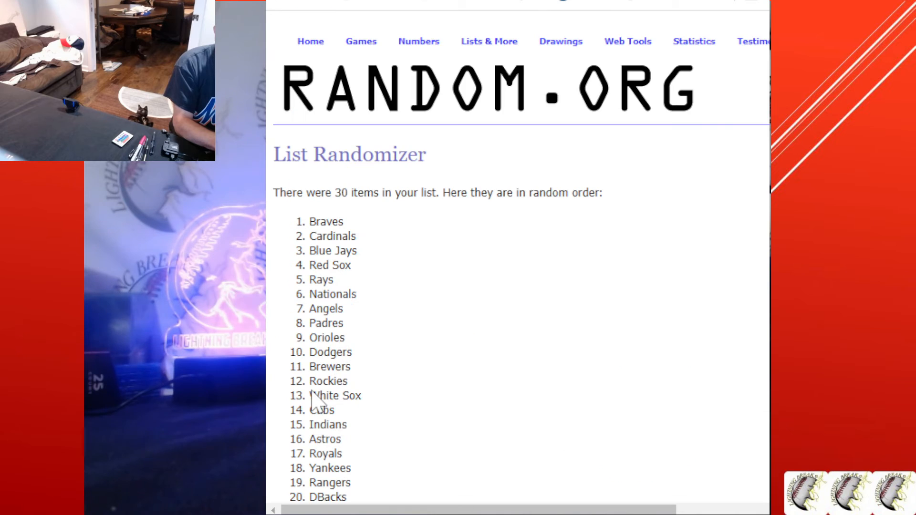
scroll(down, 3)
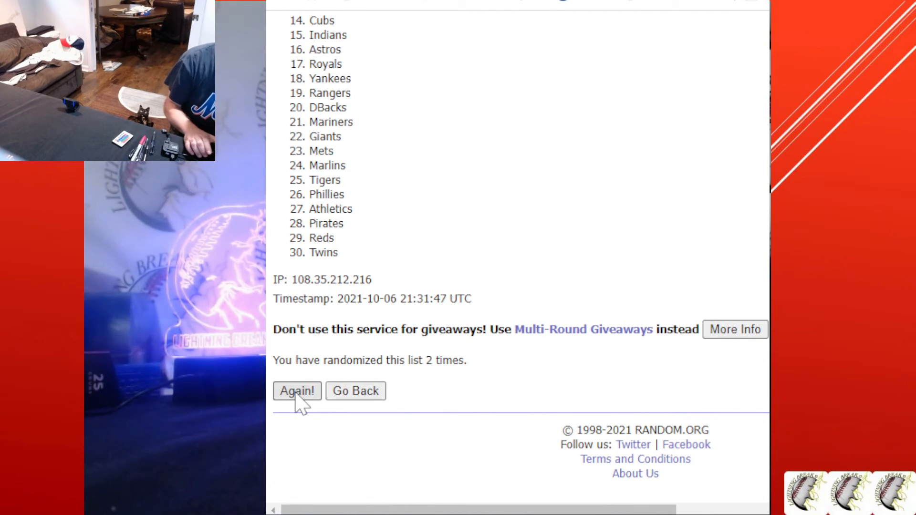
click(297, 390)
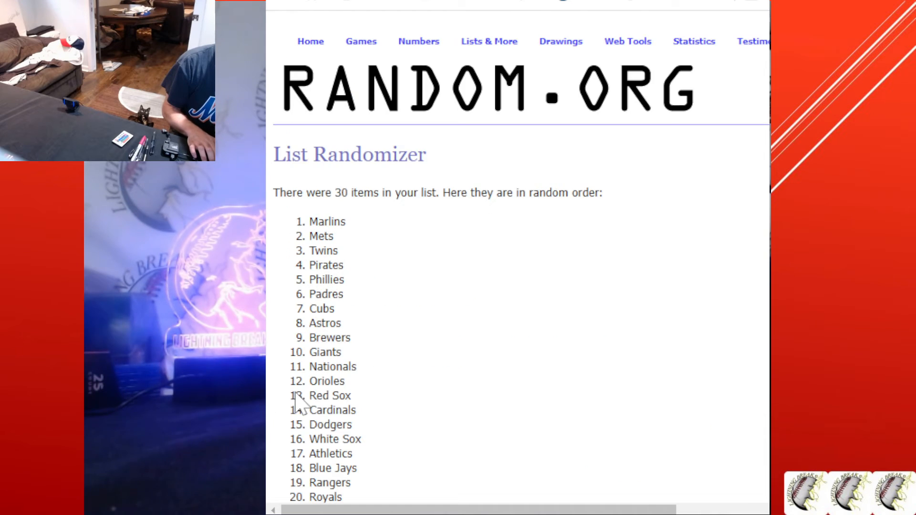
scroll(down, 3)
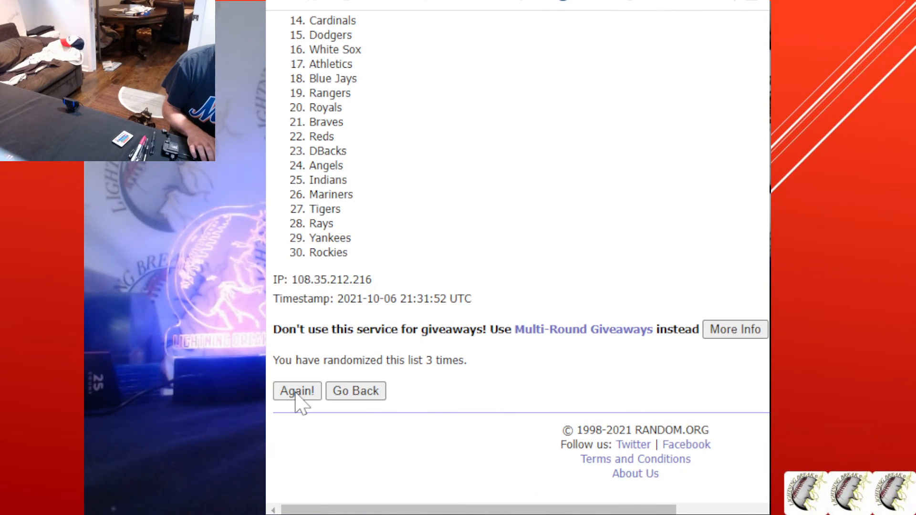
click(296, 391)
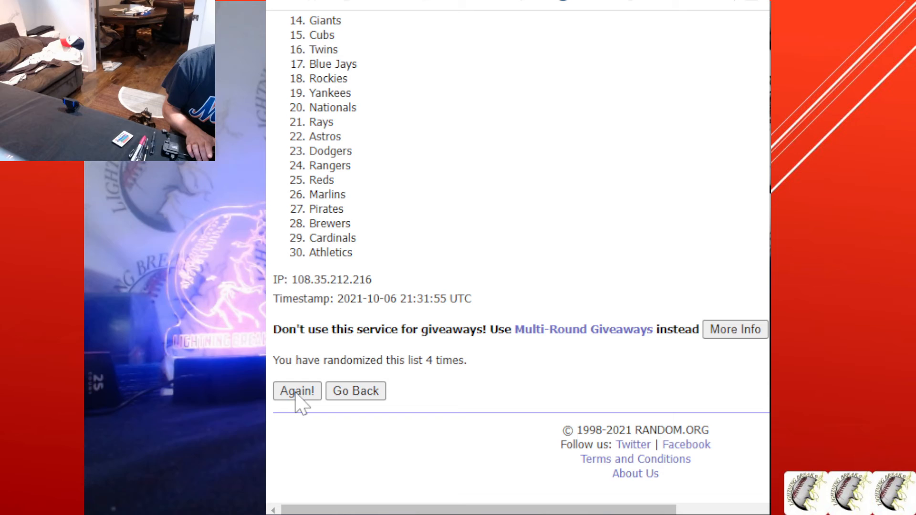
click(297, 391)
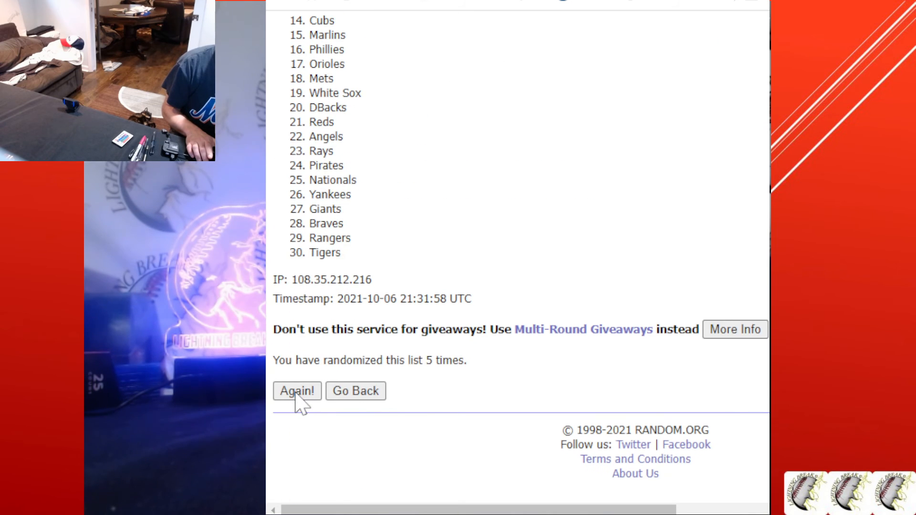
click(297, 391)
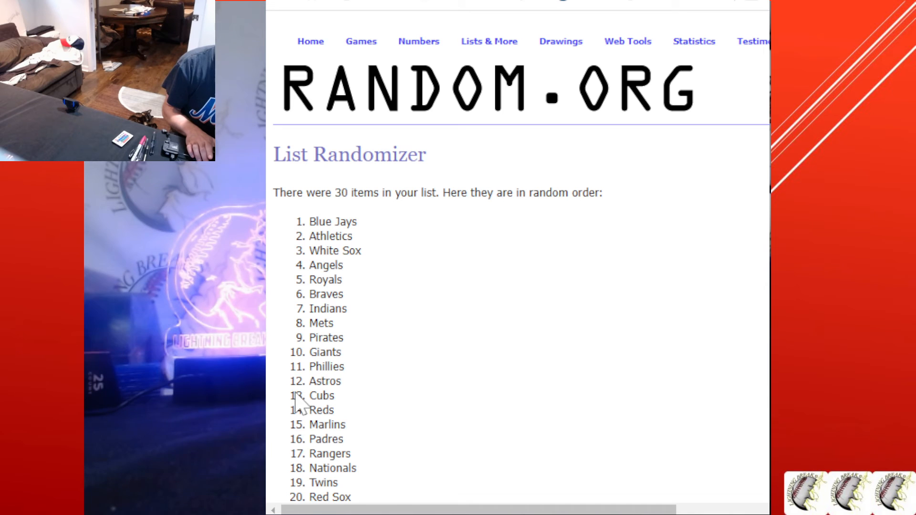
Reshuffle the team list three more times, ending with Cardinals, Red Sox, Nationals leading
scroll(down, 3)
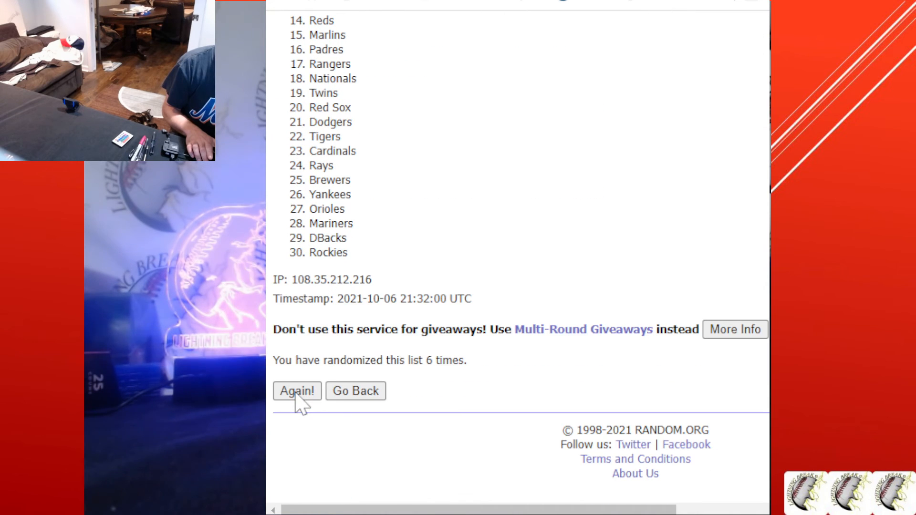
click(296, 391)
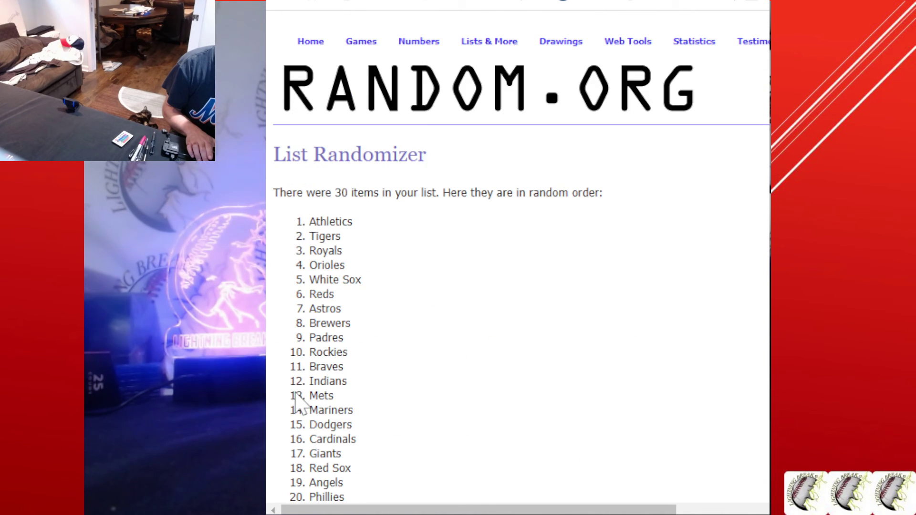
scroll(down, 3)
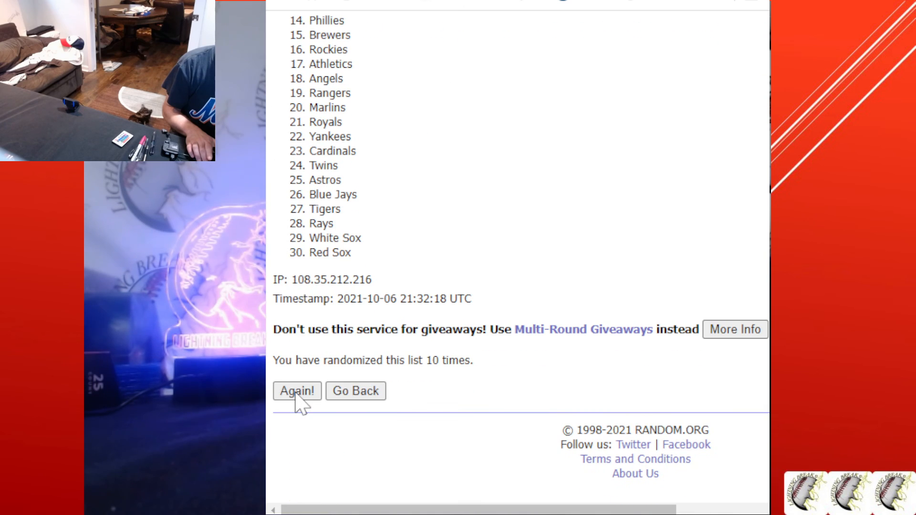
click(296, 391)
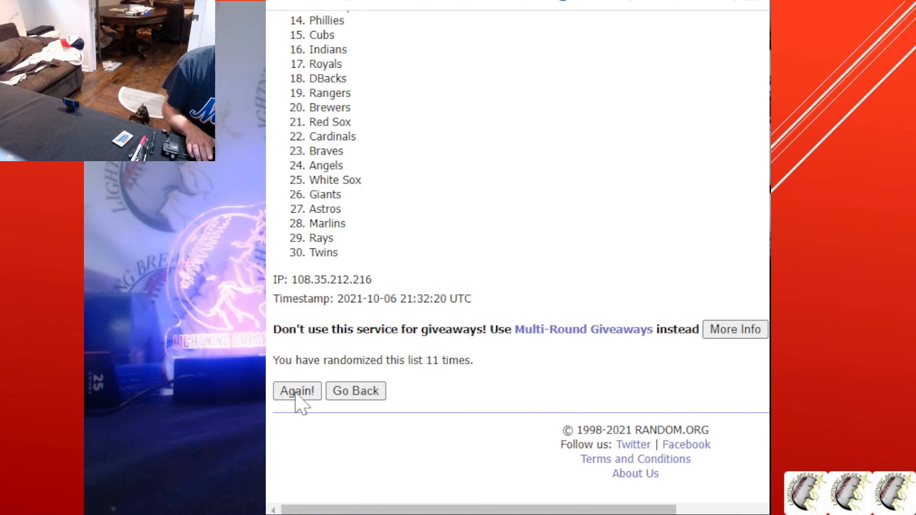
click(296, 390)
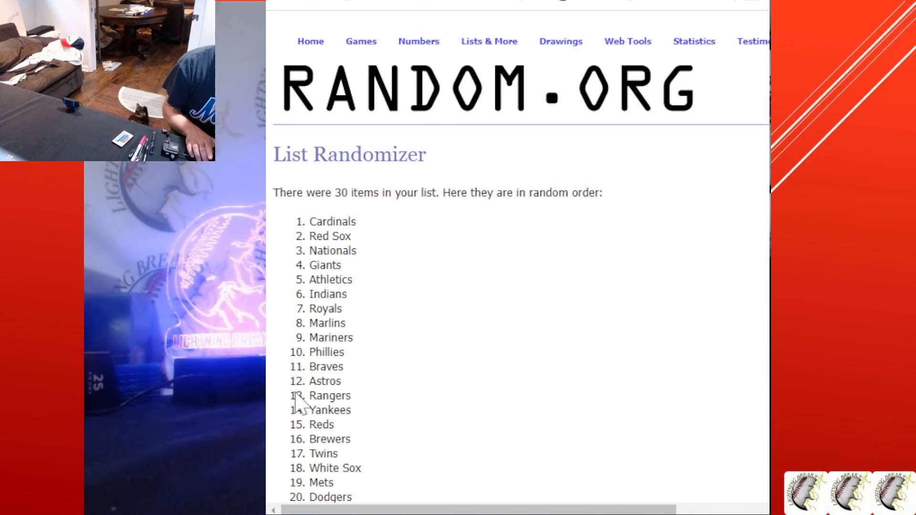